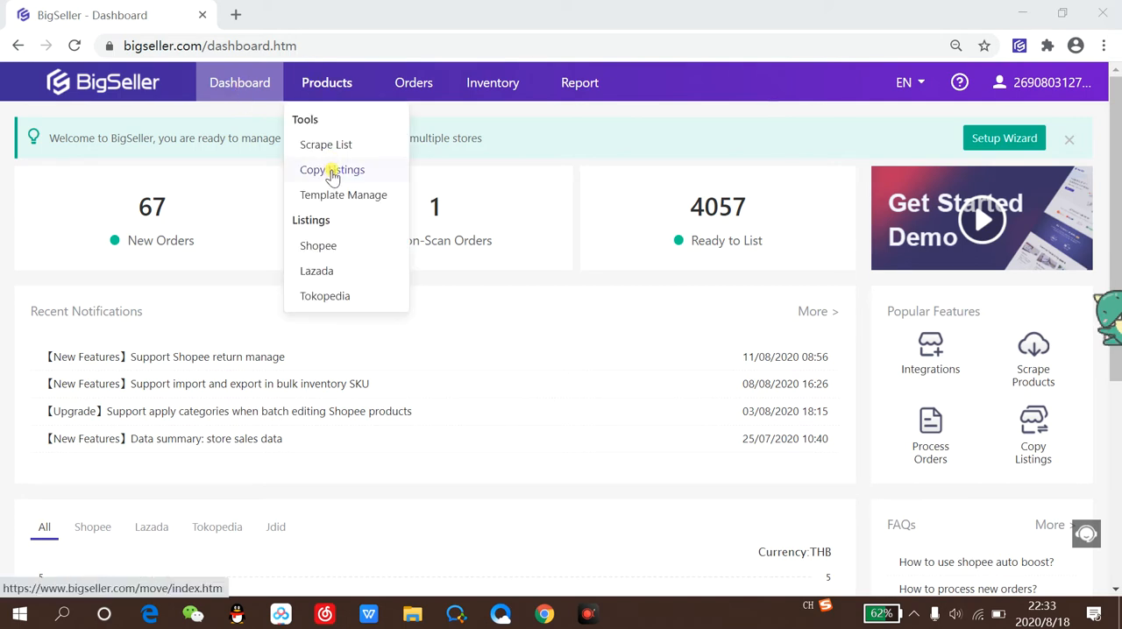
Choose Copy Listings from the Products menu's Tools section
click(331, 170)
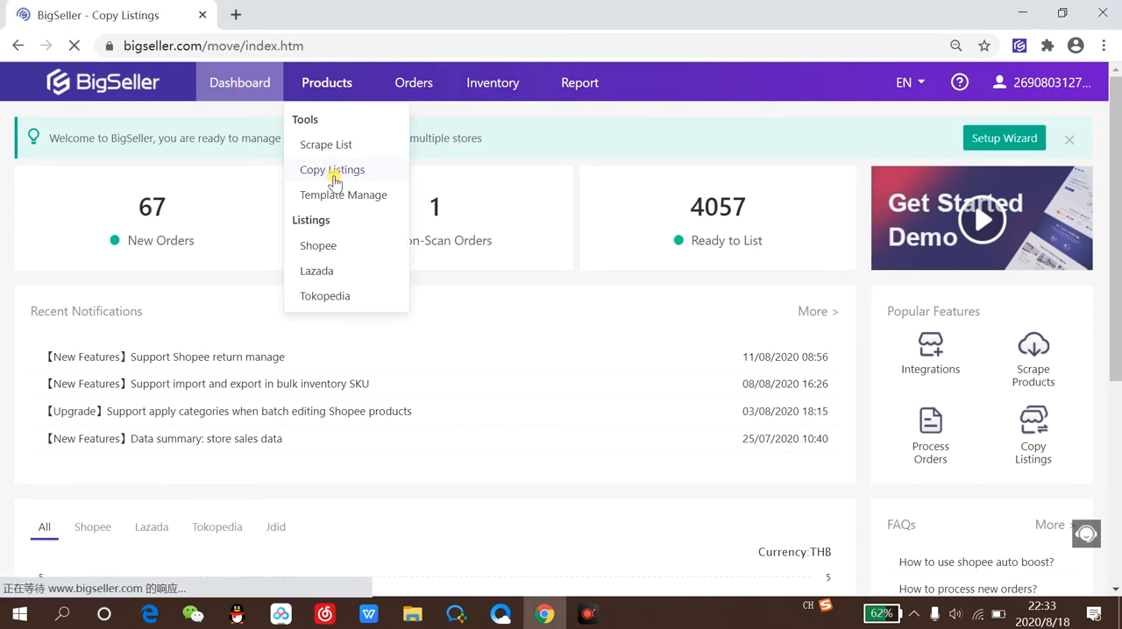
Let the Shopee Copy Listings page load with its 547 new products
click(331, 169)
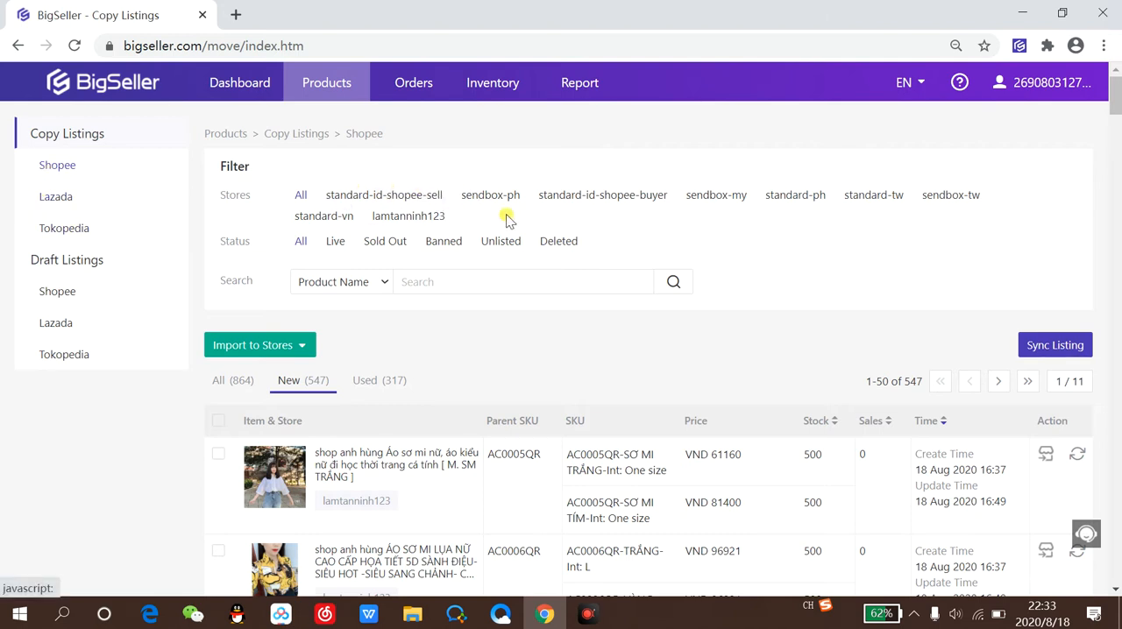
mouse_move(402, 206)
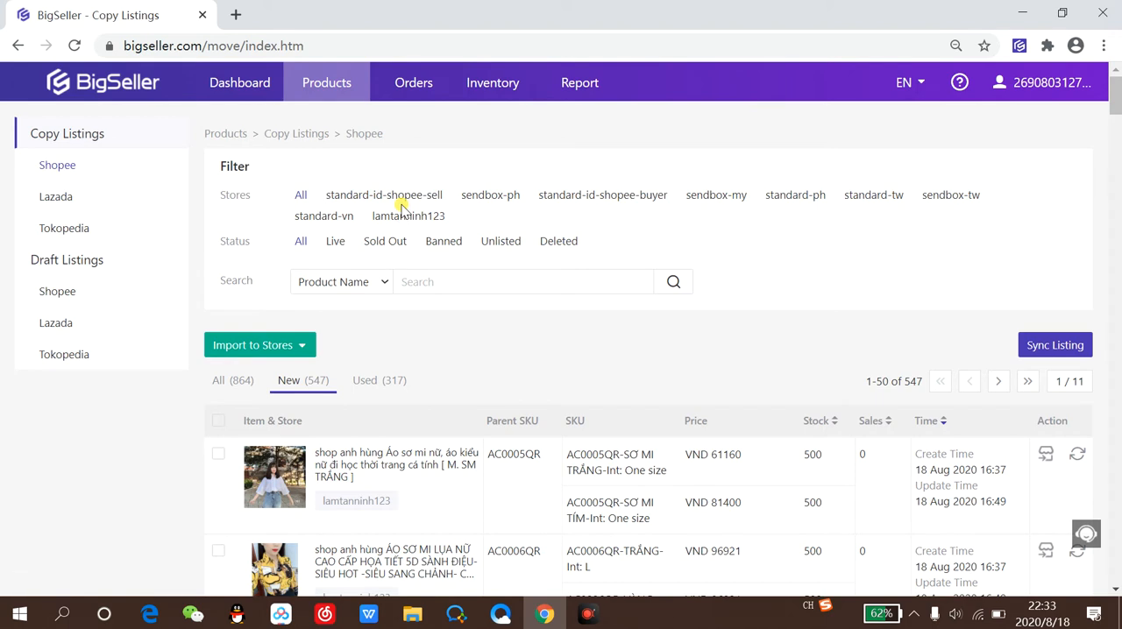
mouse_move(430, 217)
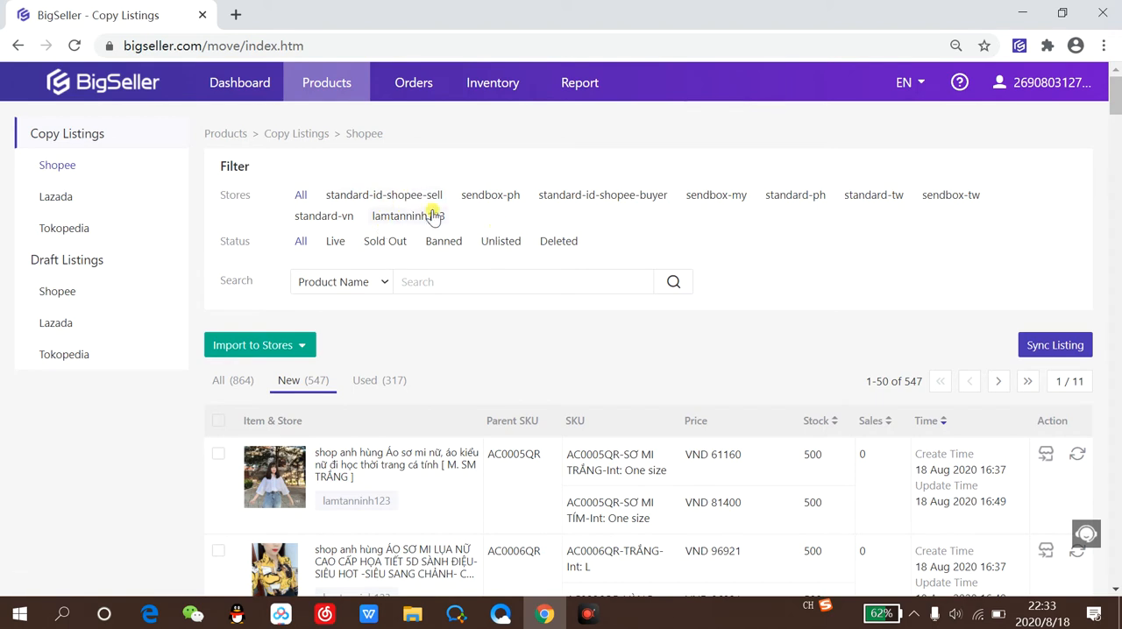
mouse_move(451, 218)
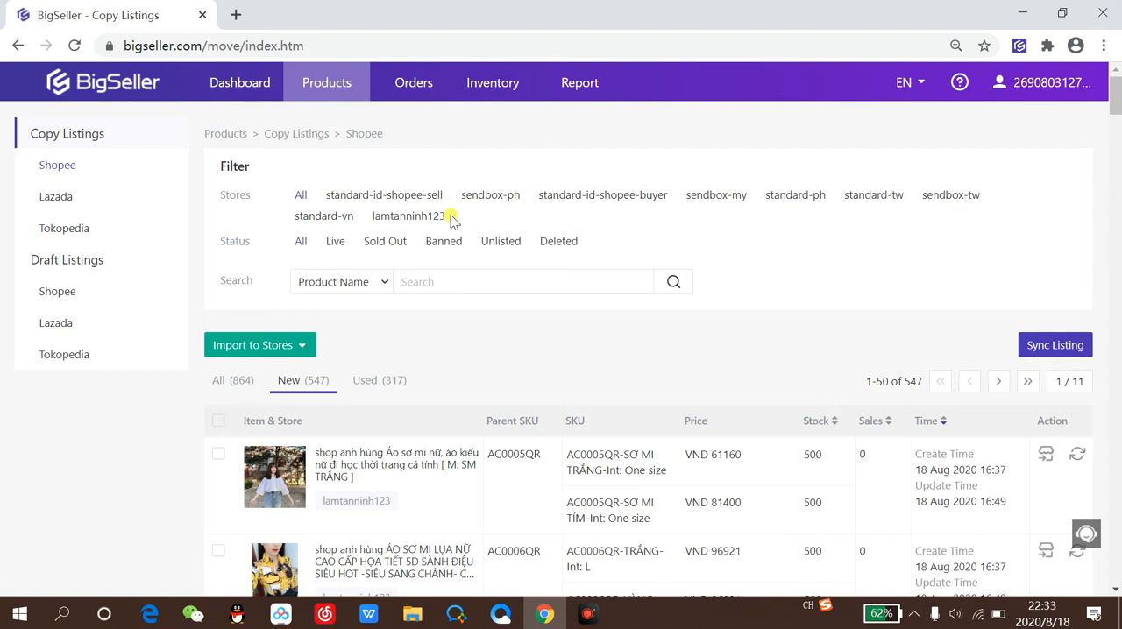
mouse_move(1036, 320)
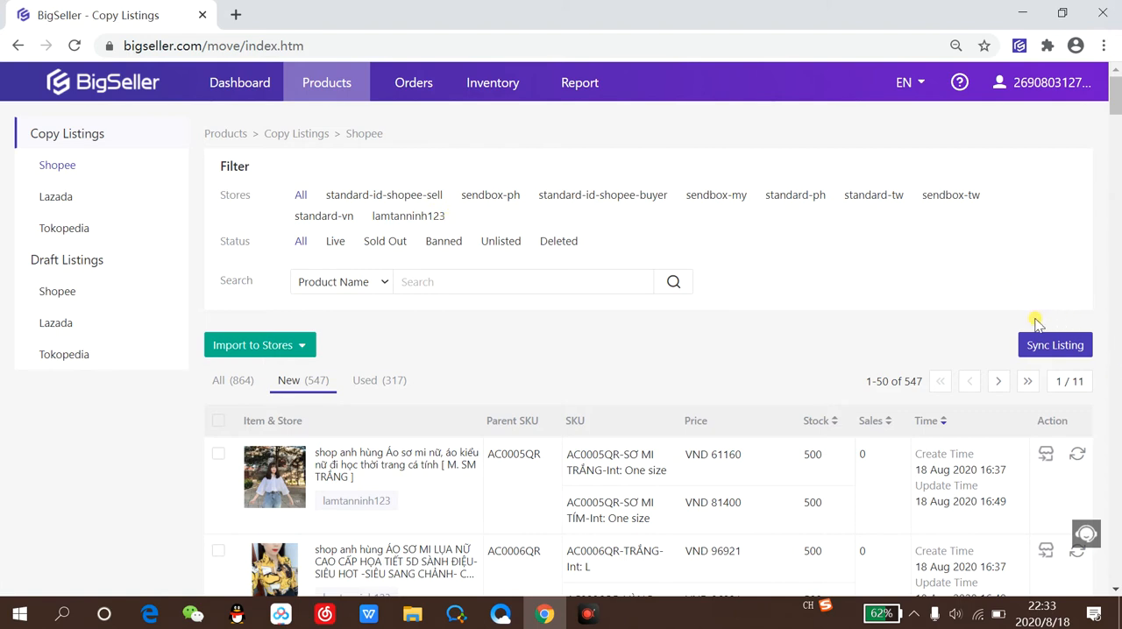
mouse_move(1017, 361)
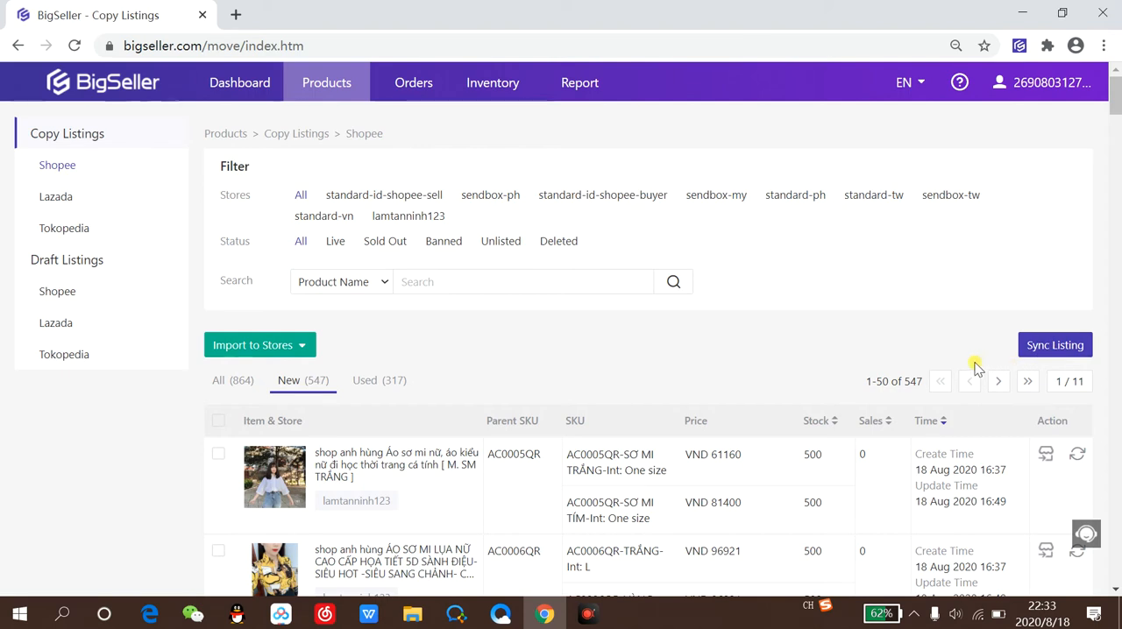
mouse_move(56, 197)
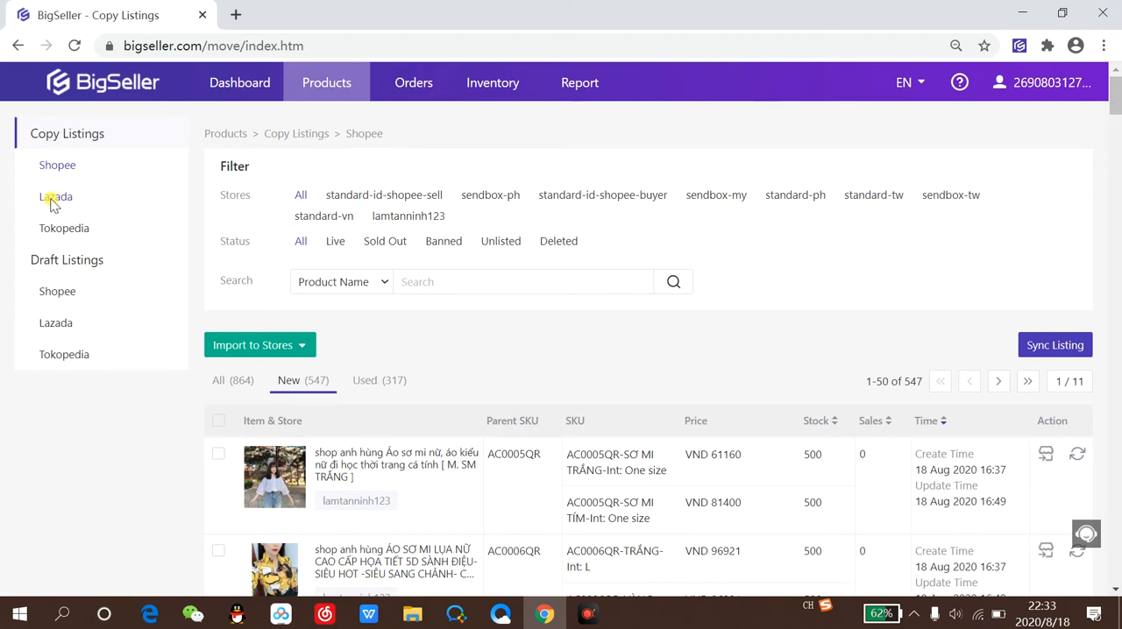
Filter Lazada copy listings to the la-sg store, check the Used tab, return to New
click(56, 197)
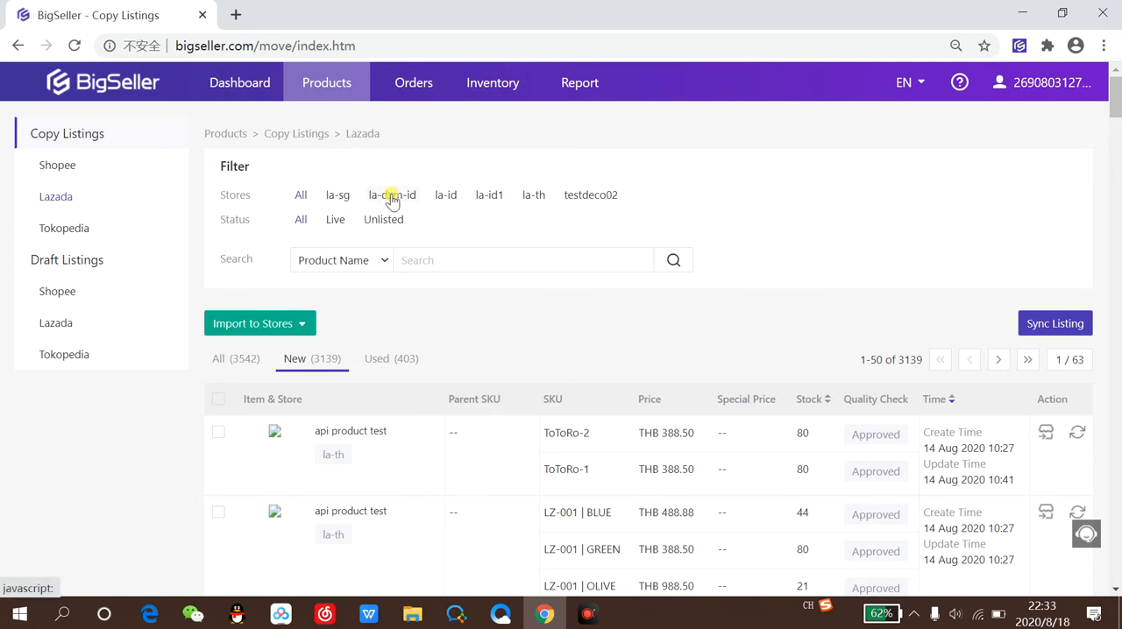
click(392, 195)
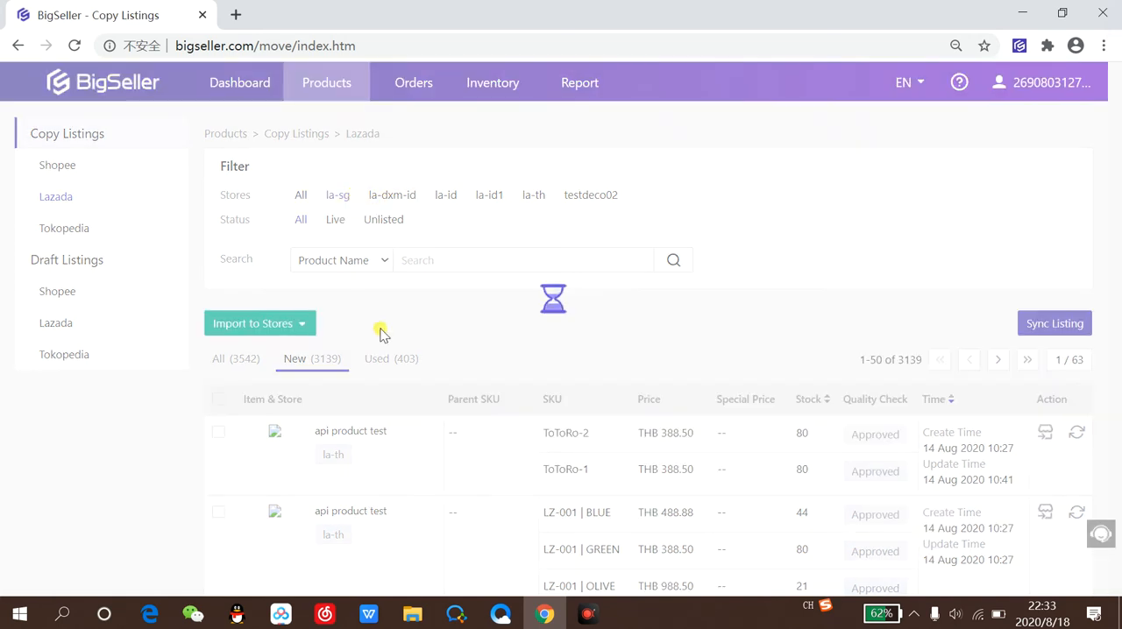
click(337, 195)
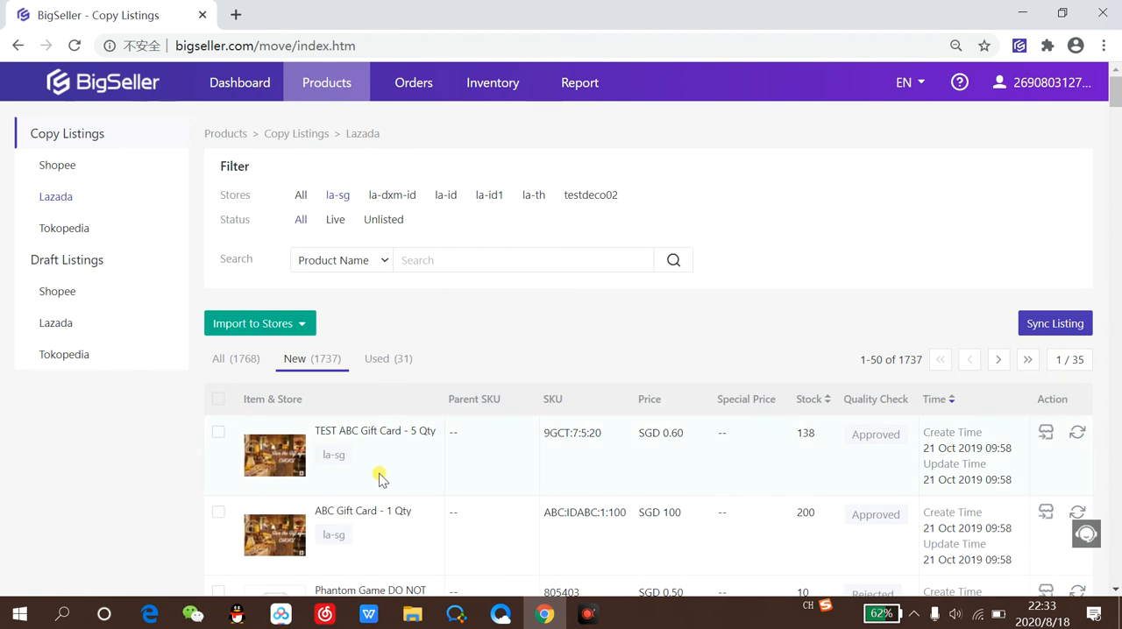
mouse_move(375, 463)
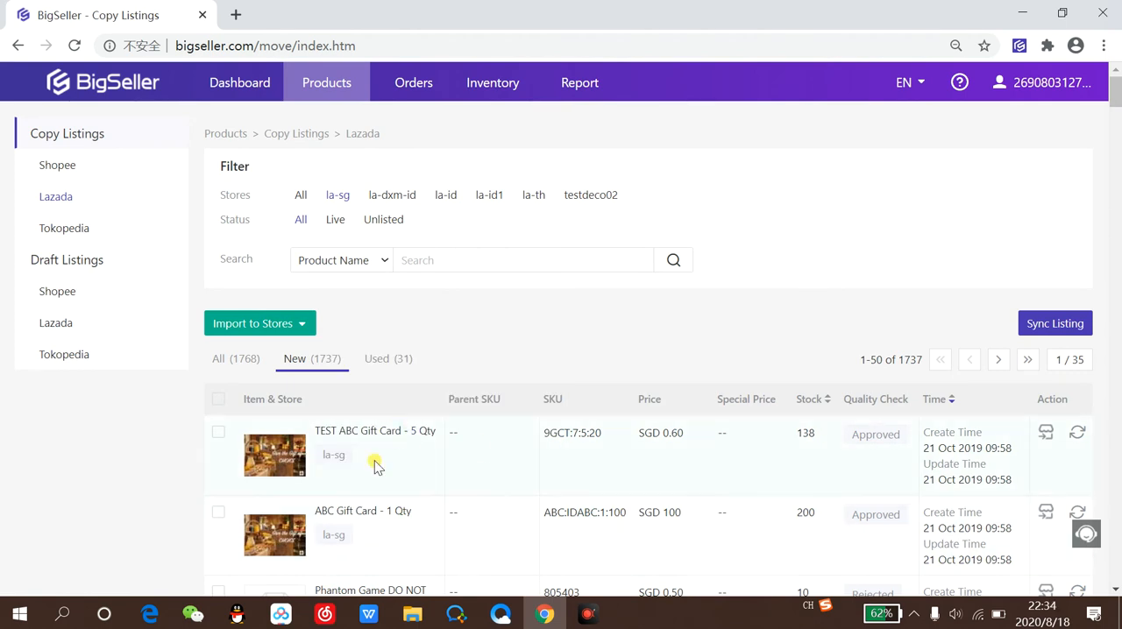
mouse_move(430, 455)
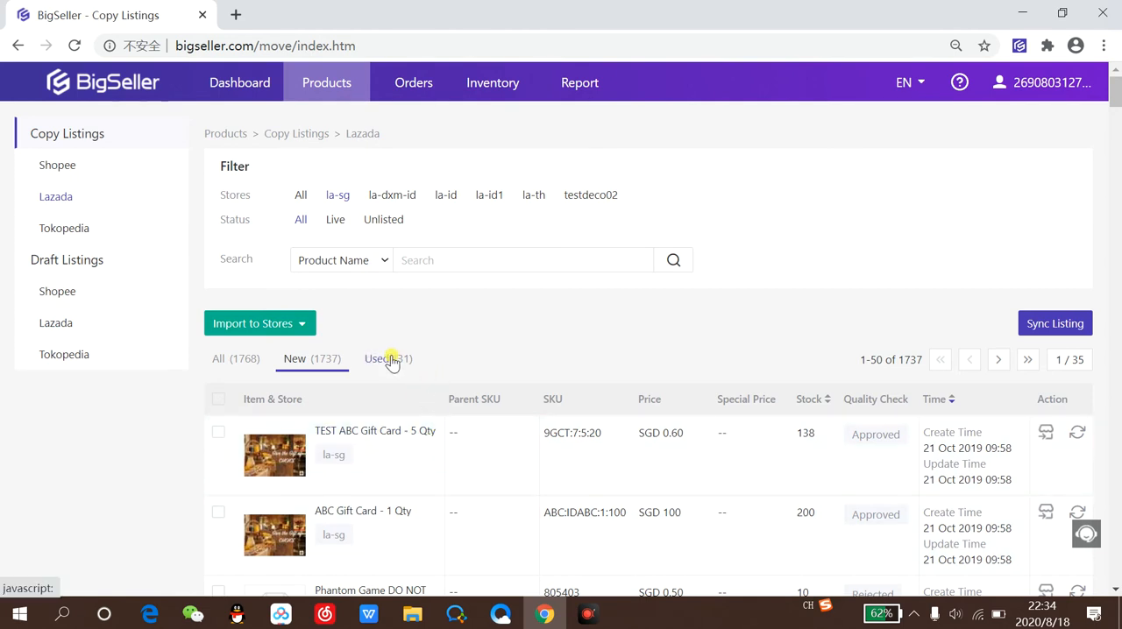
click(381, 358)
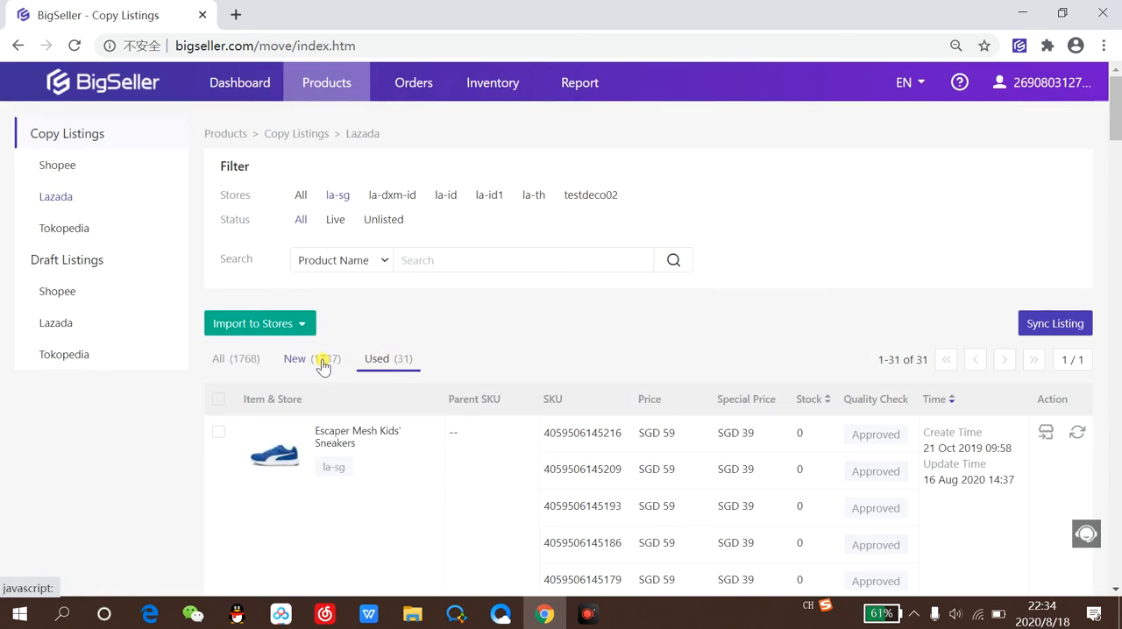
click(295, 359)
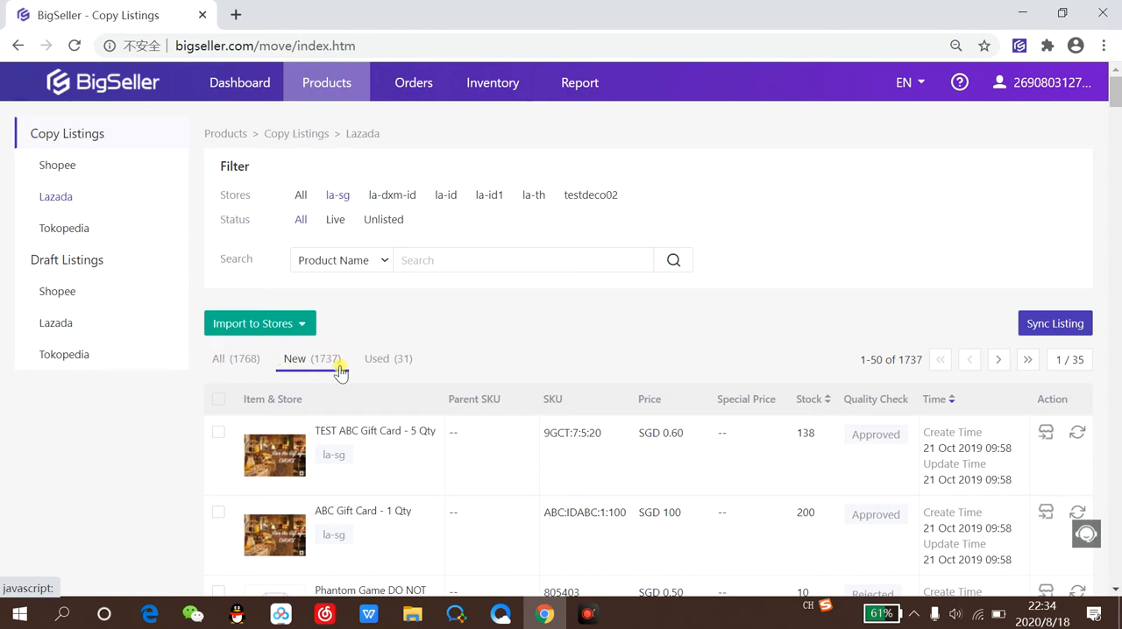
mouse_move(383, 362)
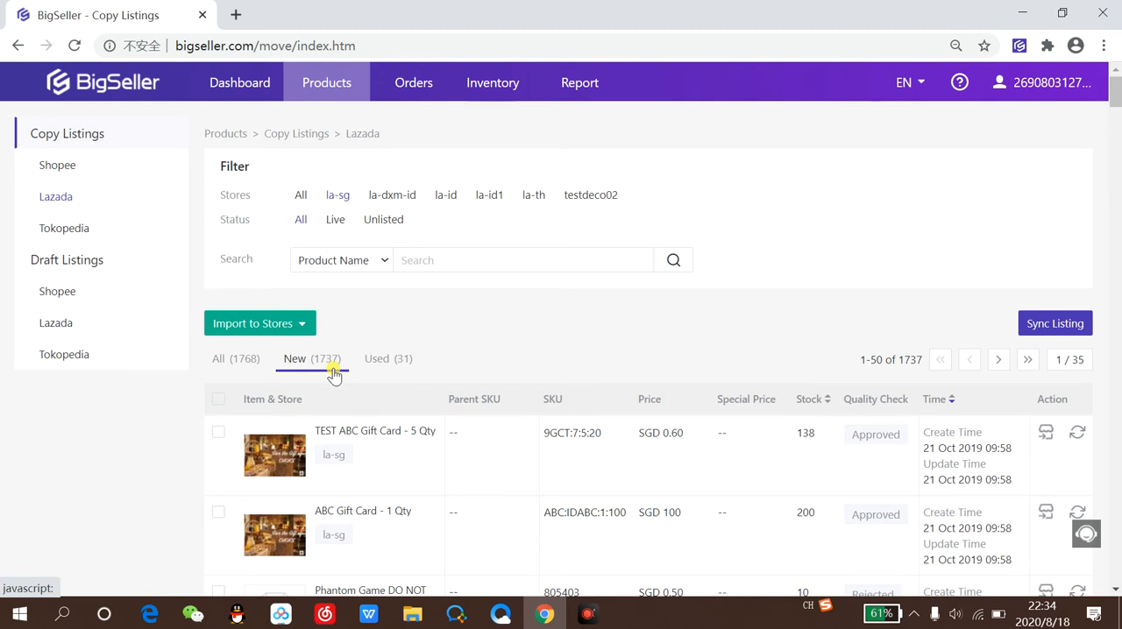
Import the TEST ABC Gift Card listing into the first Shopee store's drafts
scroll(down, 3)
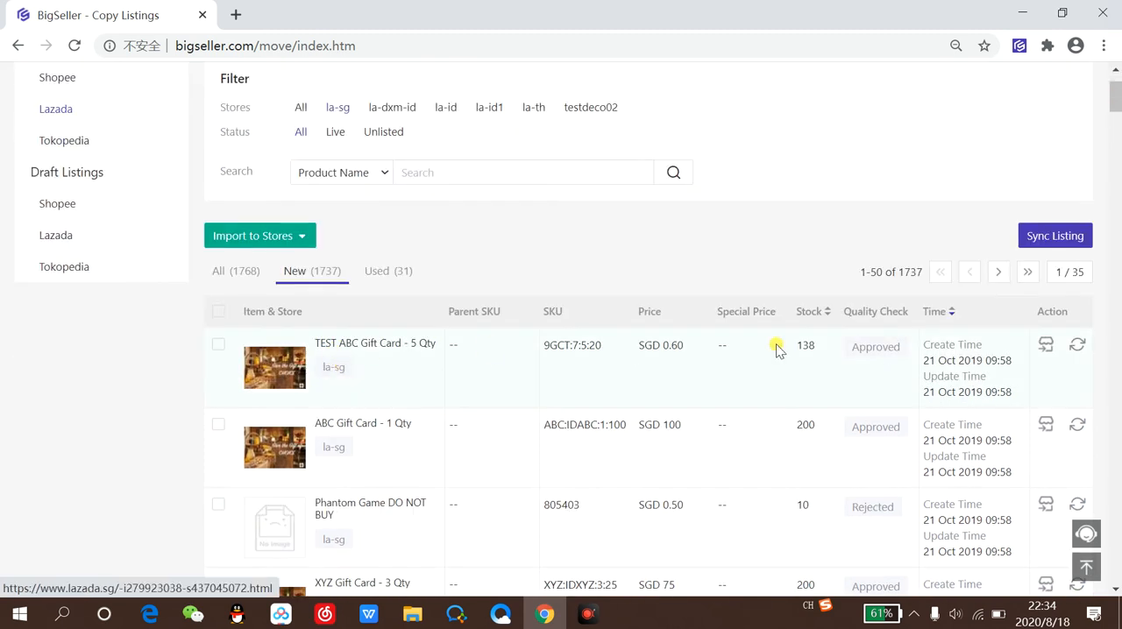
click(1046, 344)
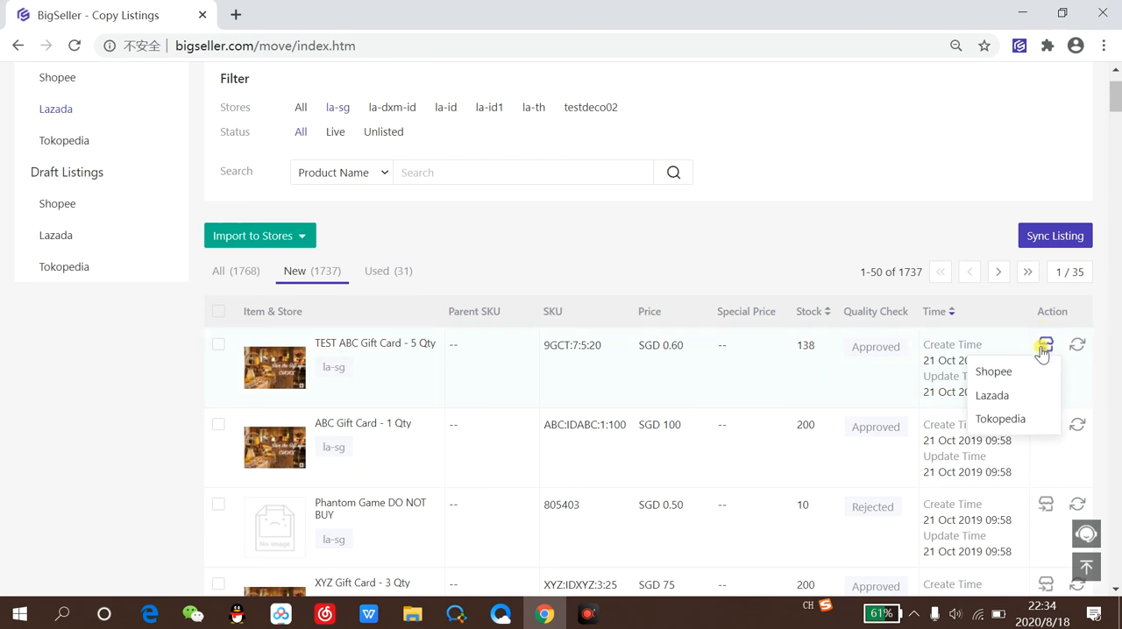
click(993, 372)
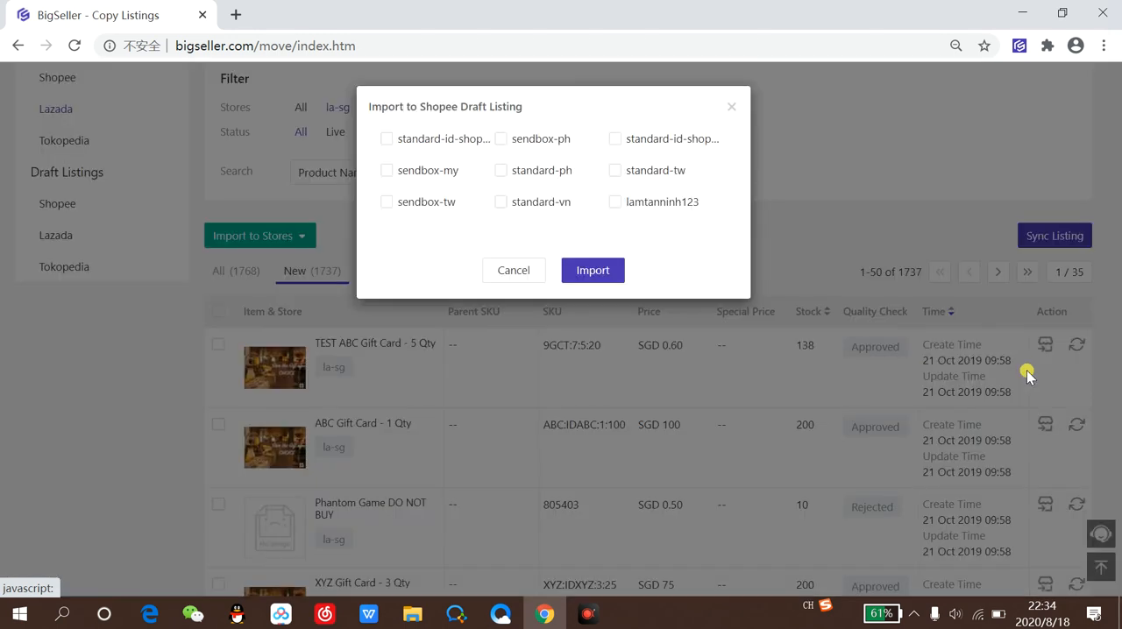
click(387, 139)
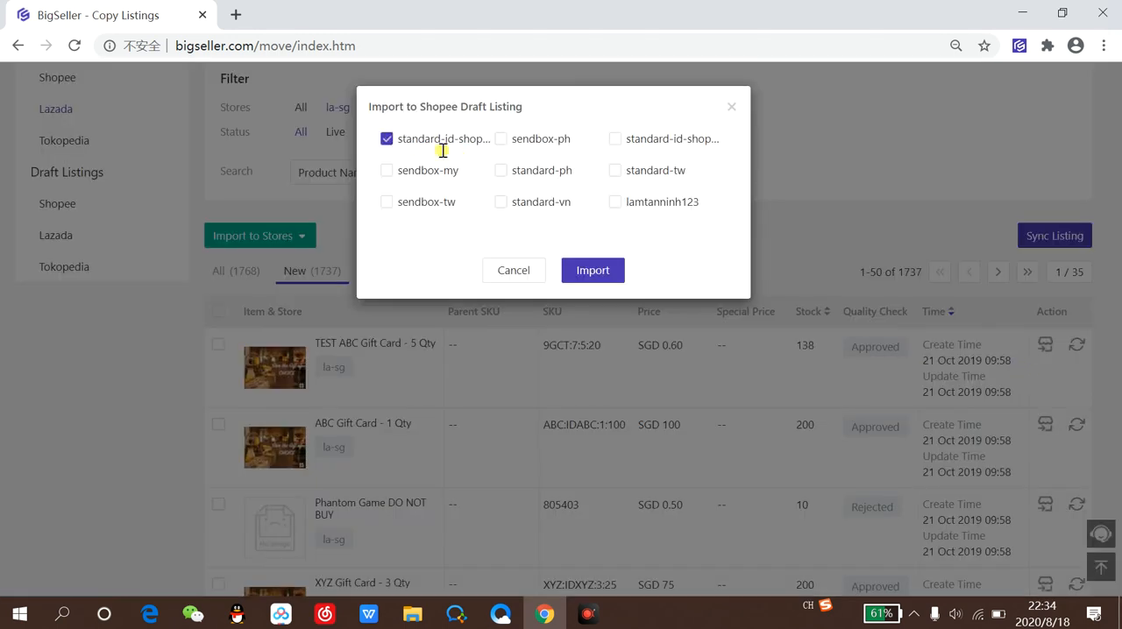
mouse_move(556, 270)
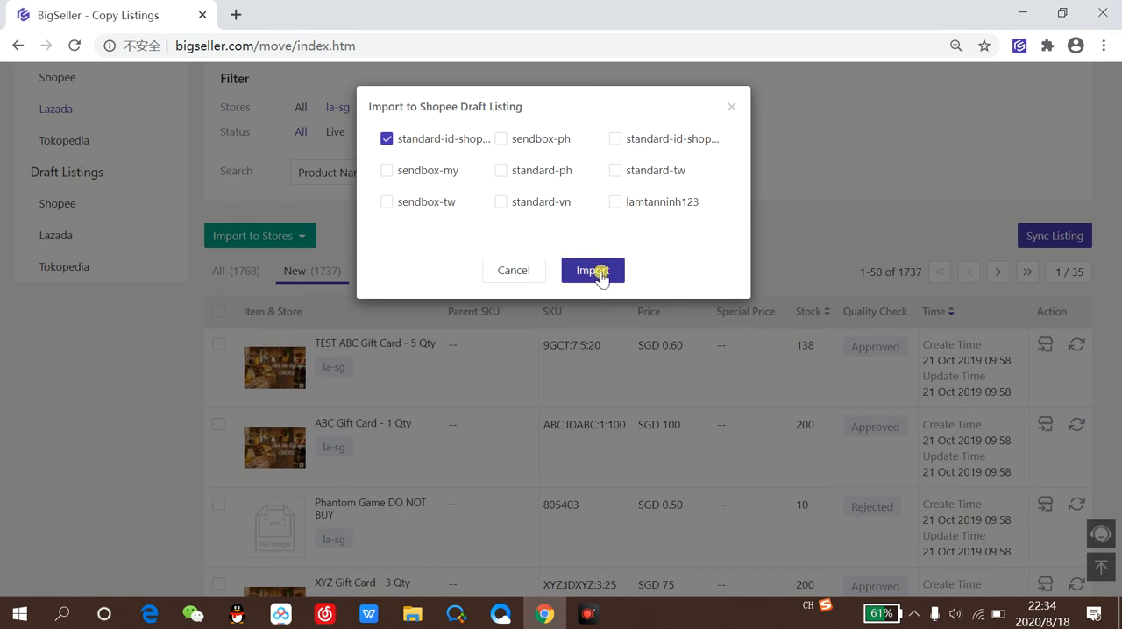
click(591, 270)
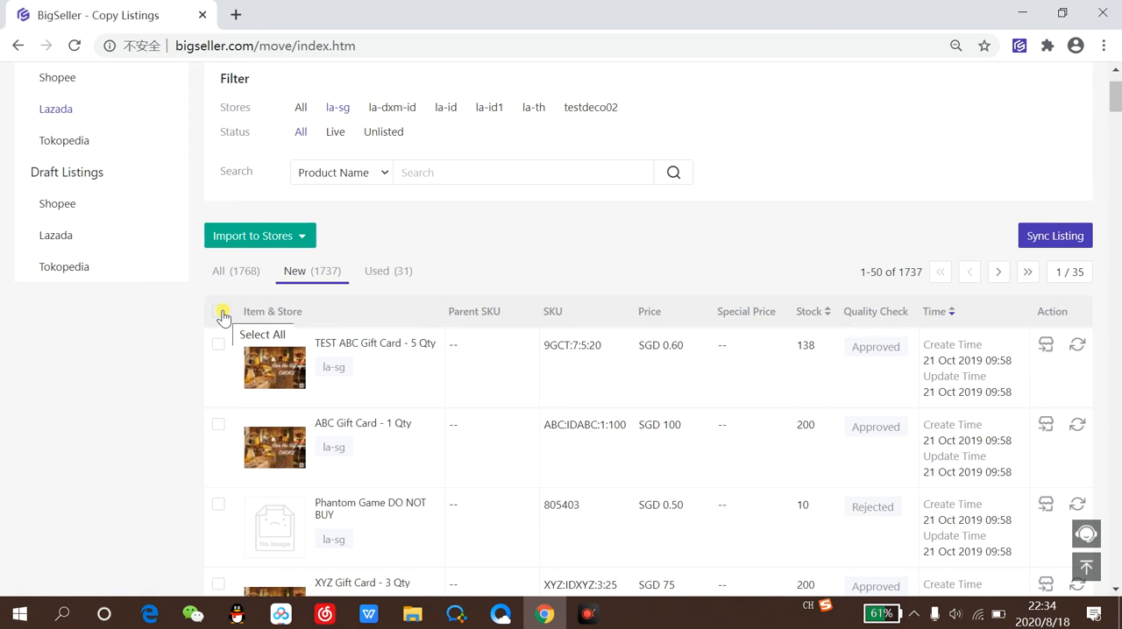
mouse_move(215, 309)
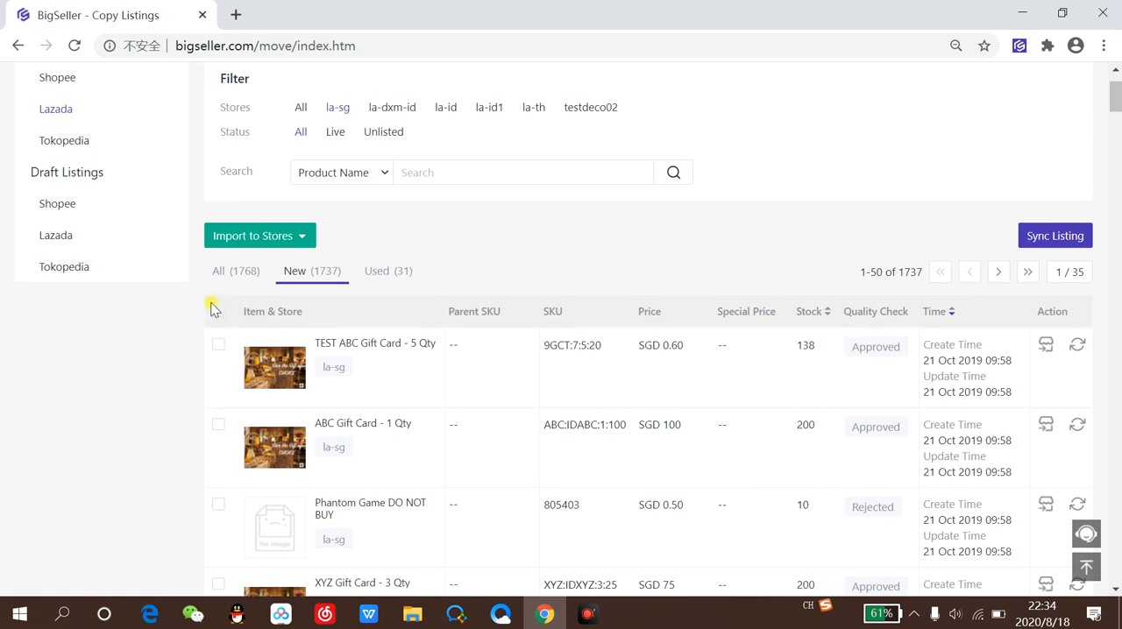
Select all 50 la-sg products and import them into la-dxm-id Lazada drafts
click(218, 311)
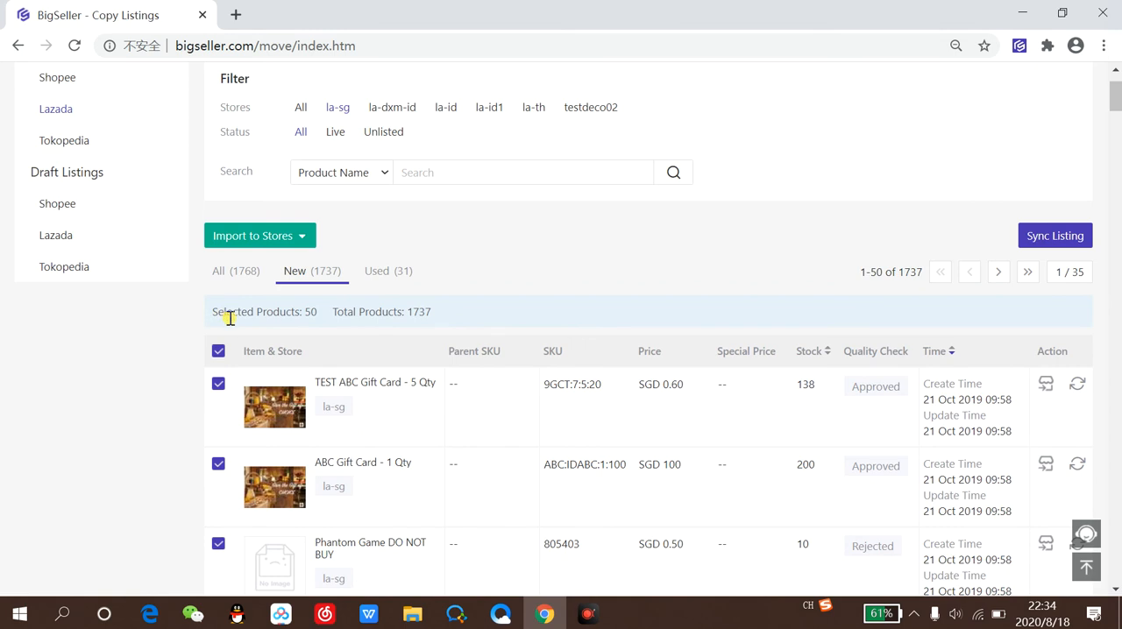
click(260, 235)
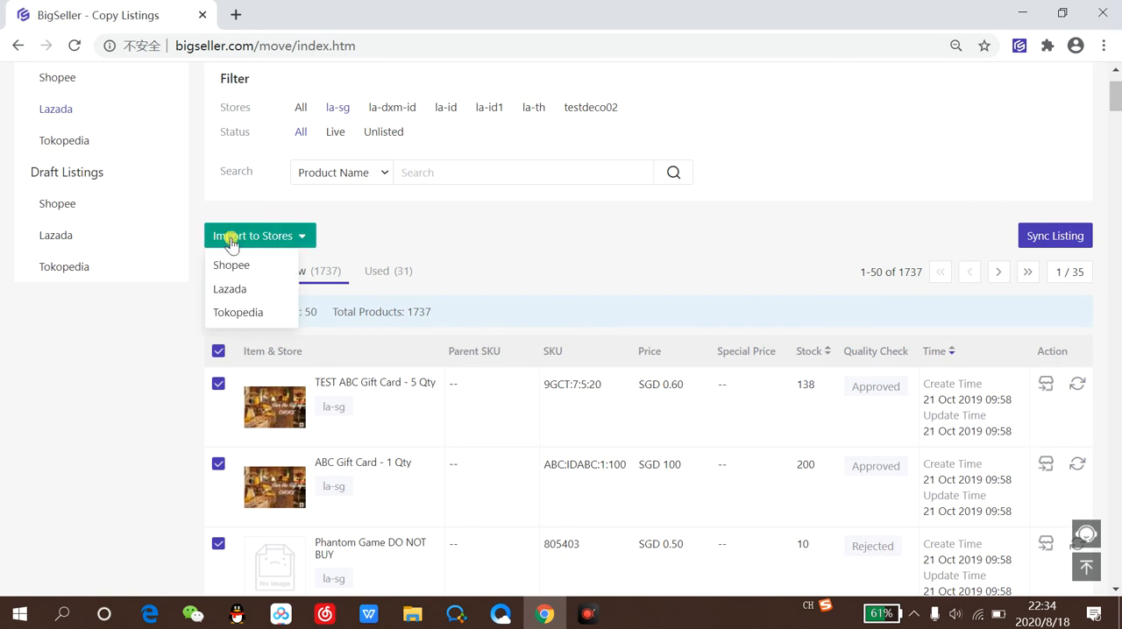
mouse_move(270, 245)
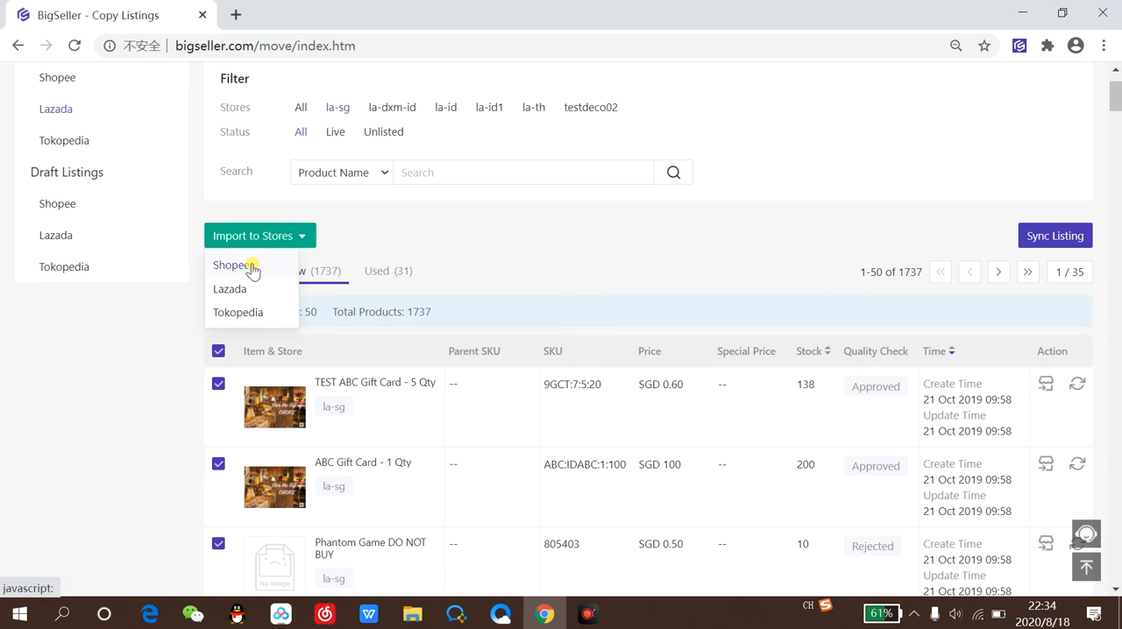
click(229, 288)
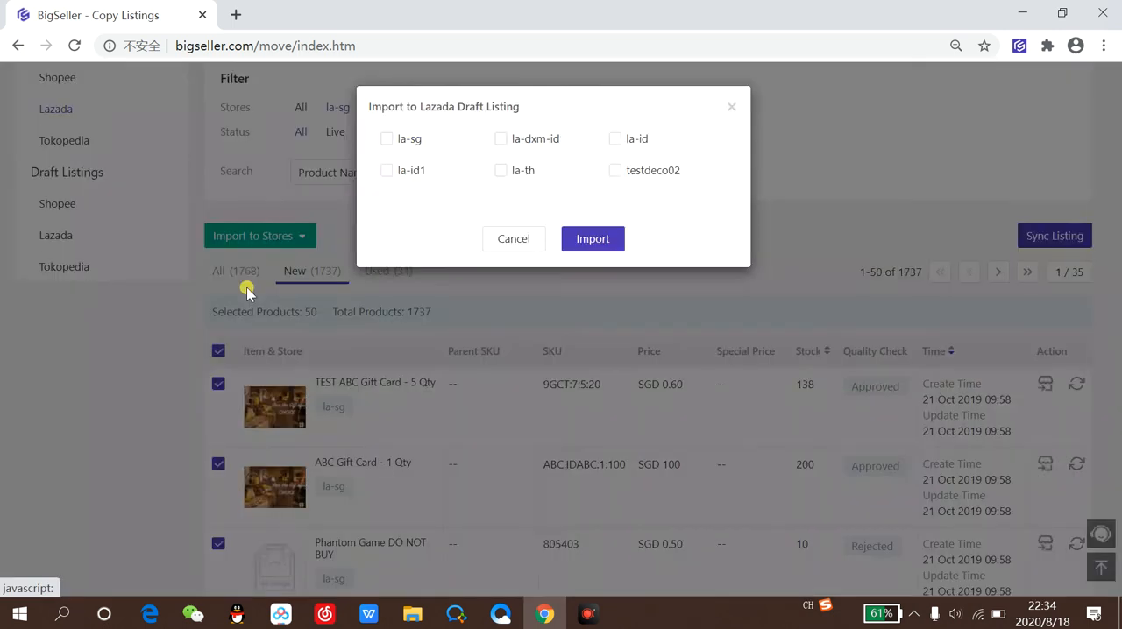
mouse_move(473, 165)
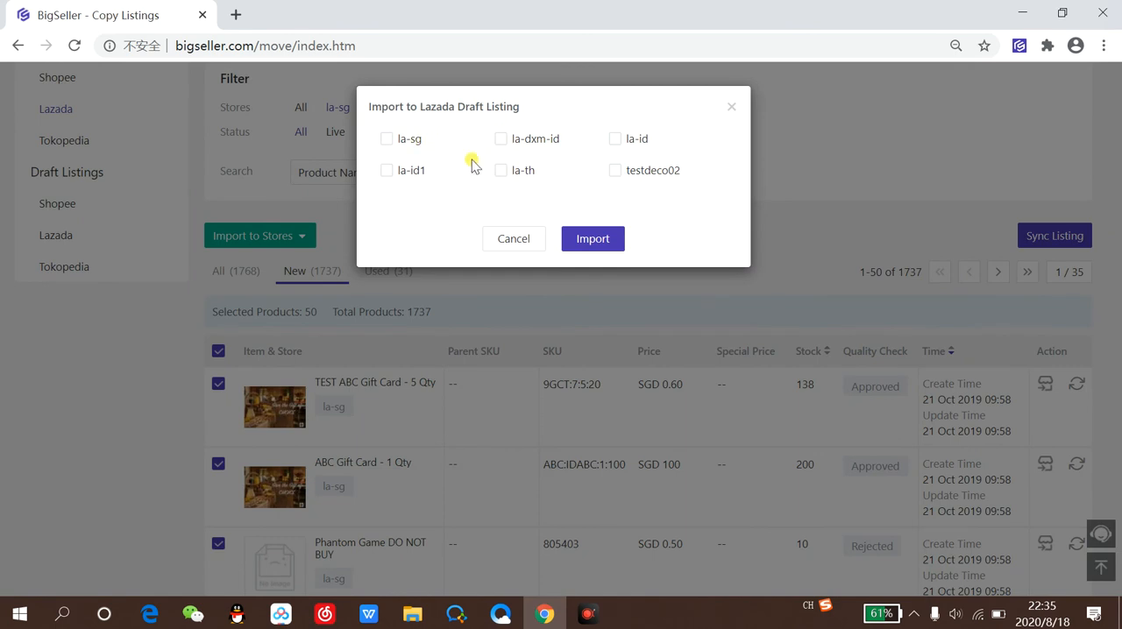
click(501, 138)
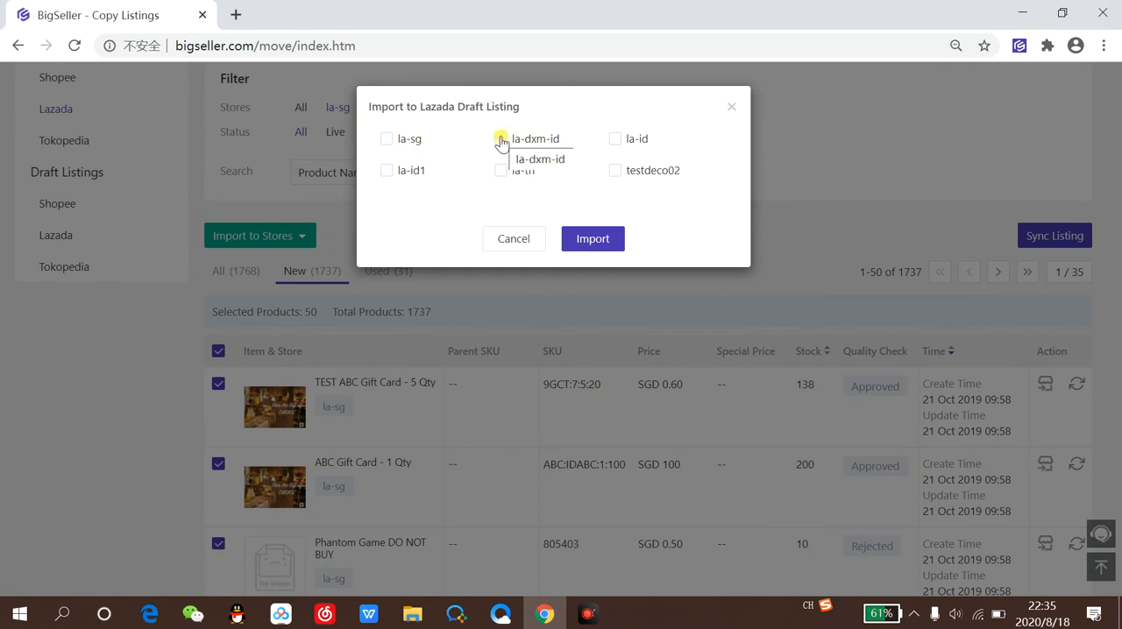
click(501, 138)
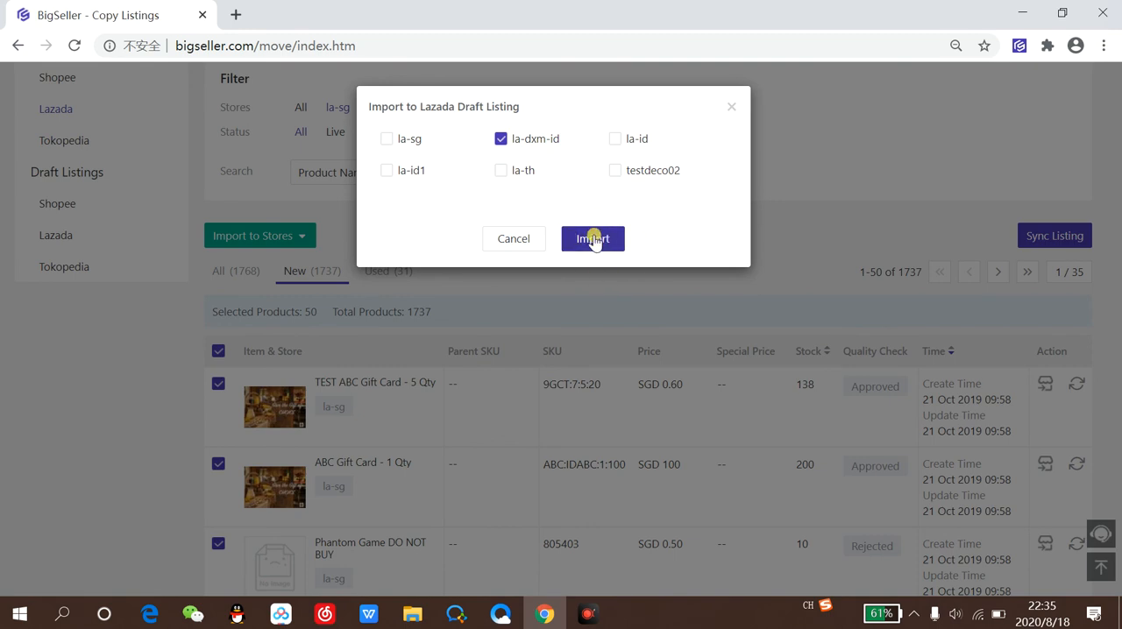
click(592, 238)
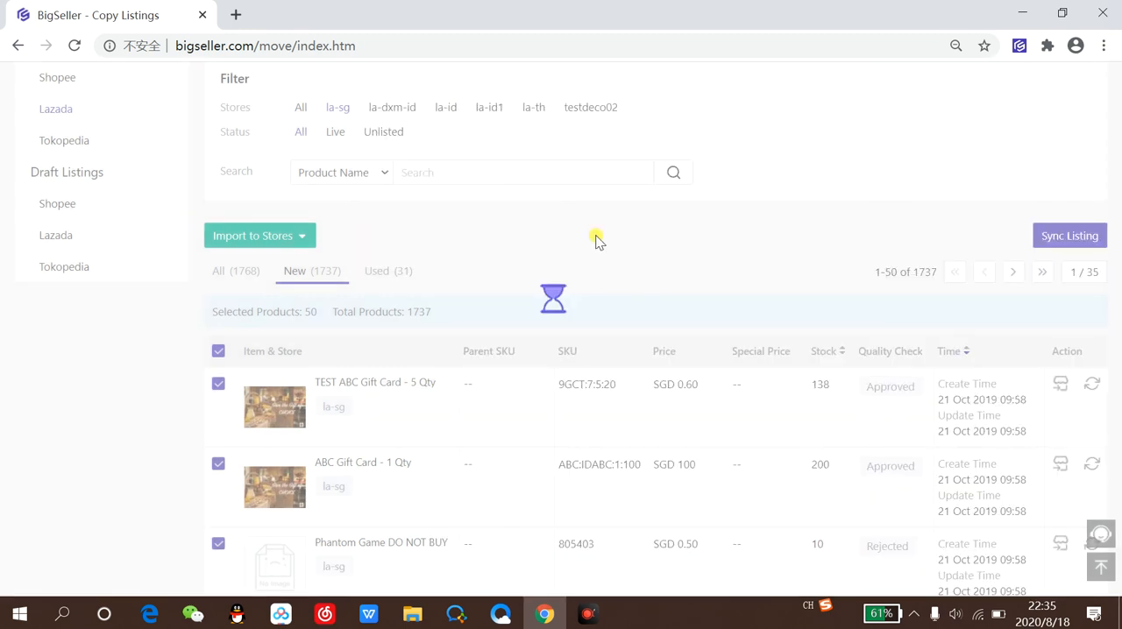
click(259, 235)
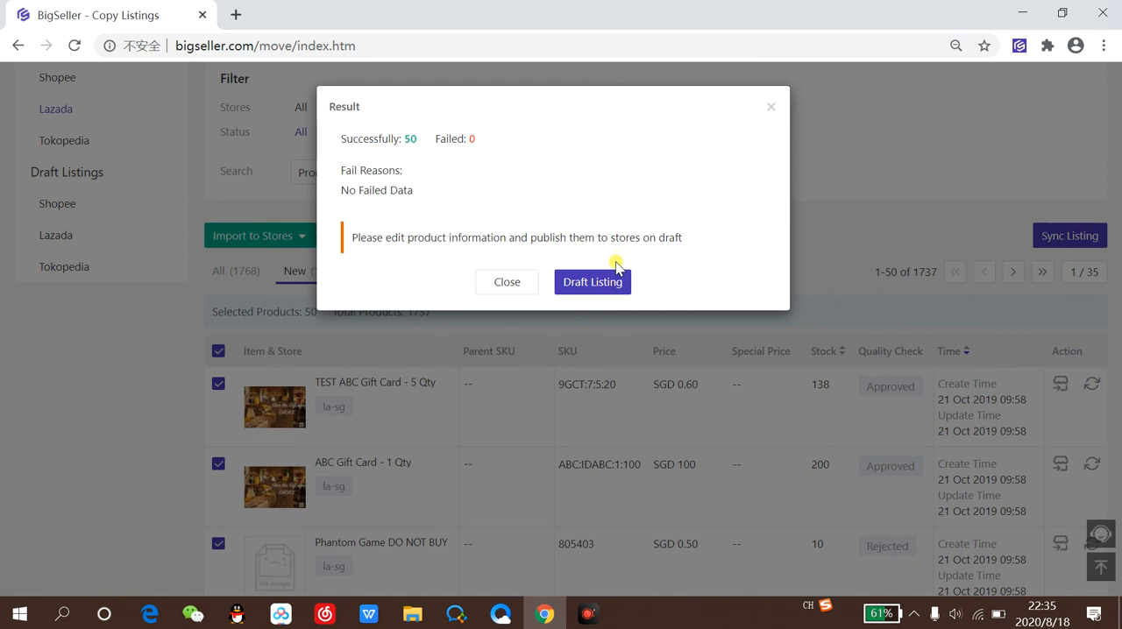
mouse_move(699, 314)
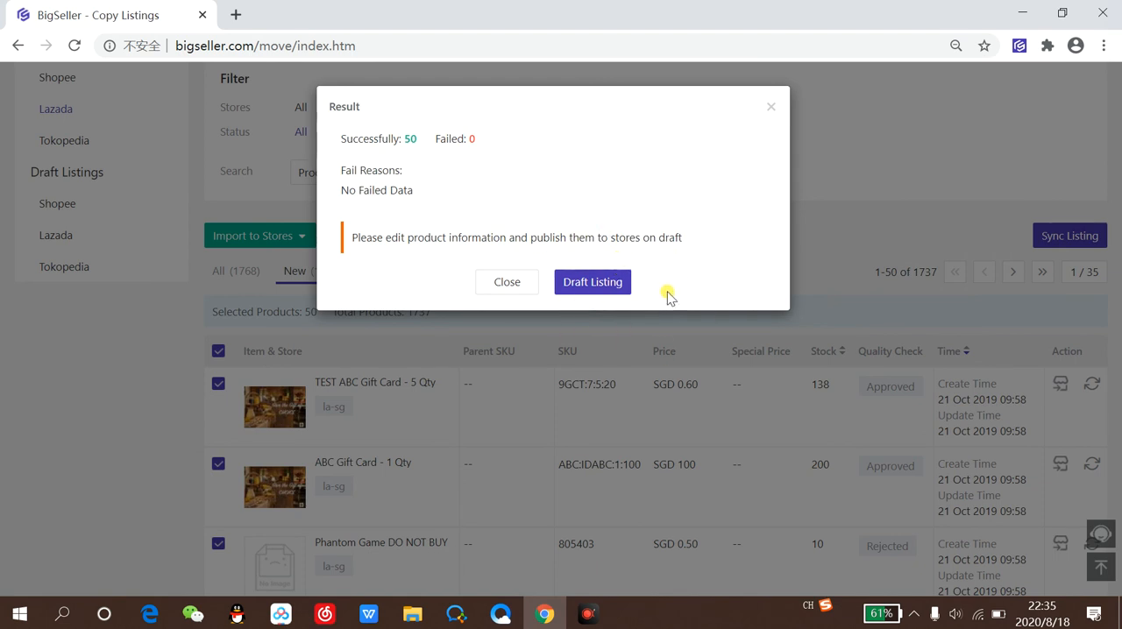
mouse_move(722, 276)
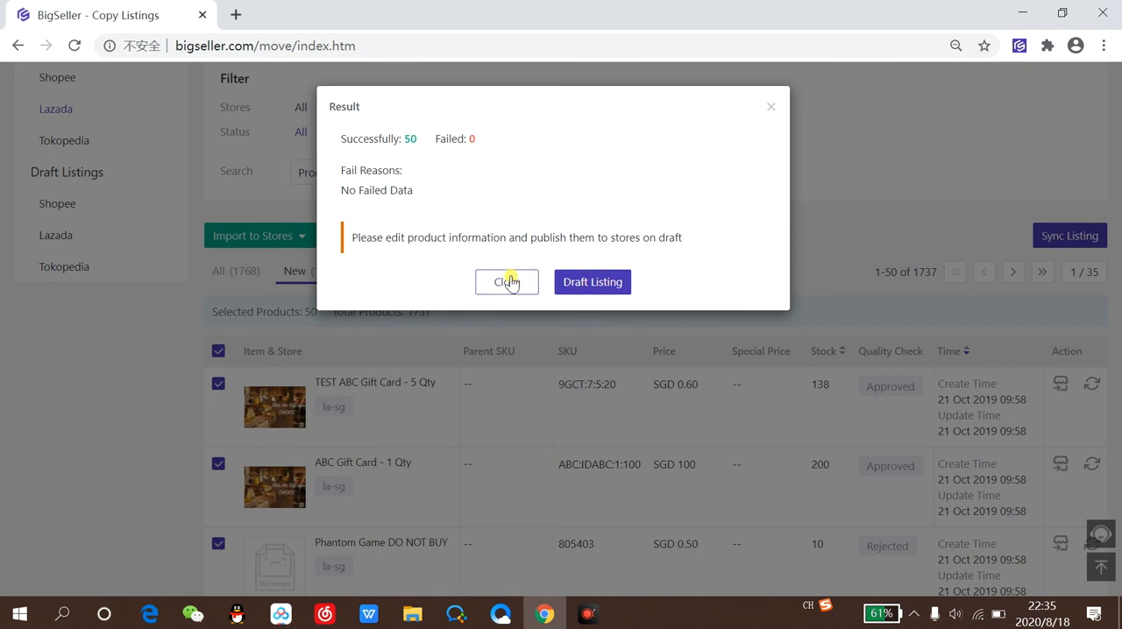
Close the import Result dialog reporting 50 successful imports
click(507, 281)
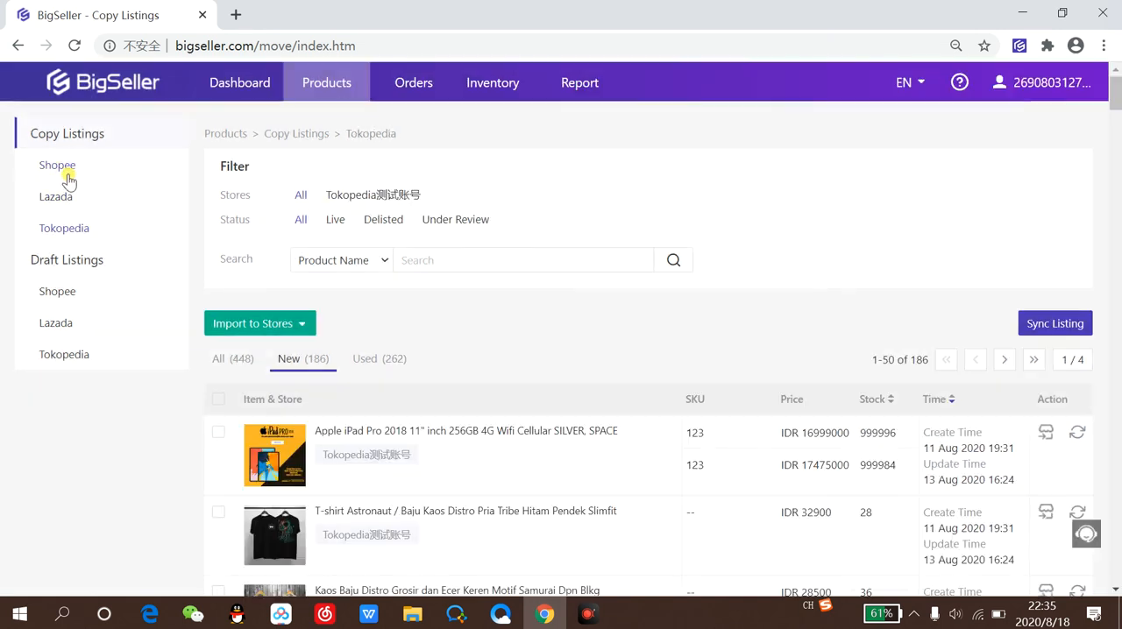
Select all 22 standard-id-shopee-sell Shopee products for Lazada import into la-id1
click(57, 164)
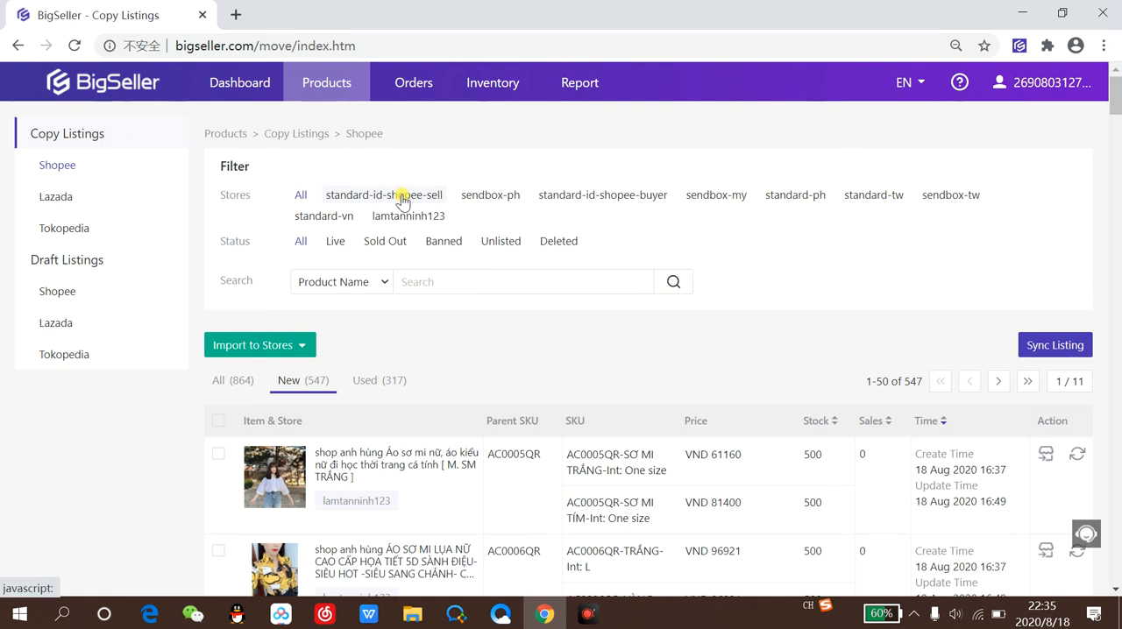
click(383, 194)
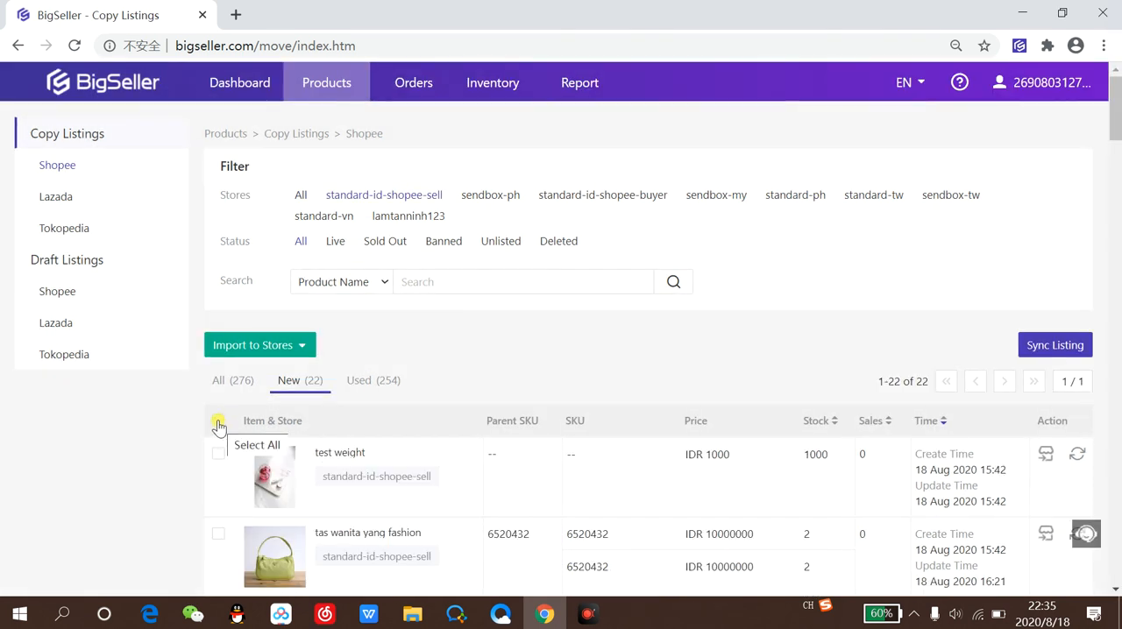
click(218, 425)
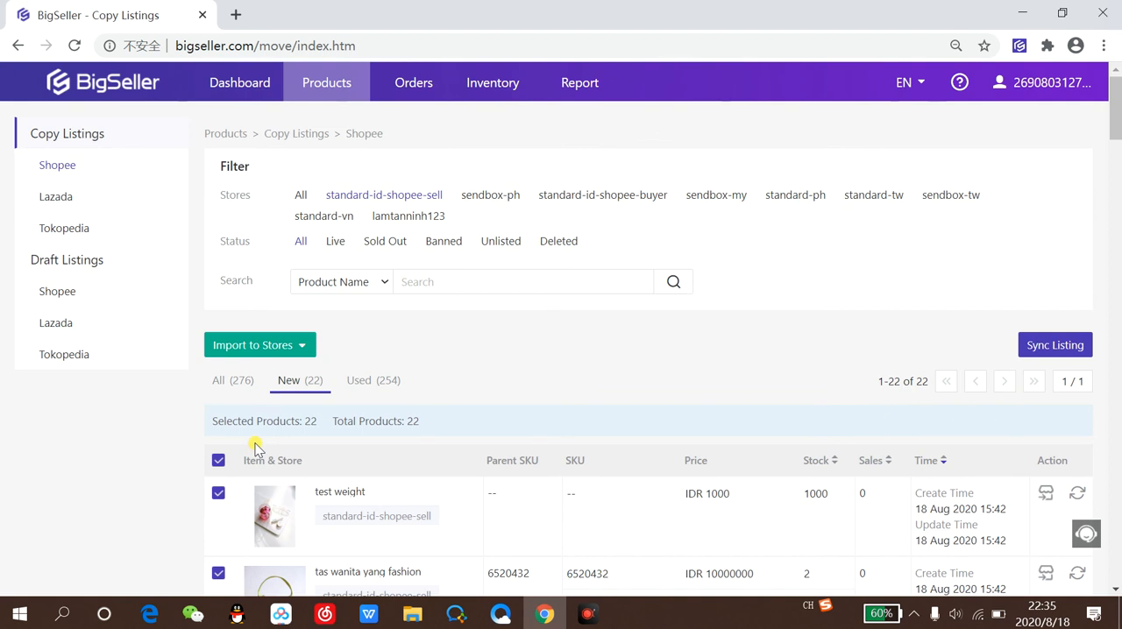
click(255, 345)
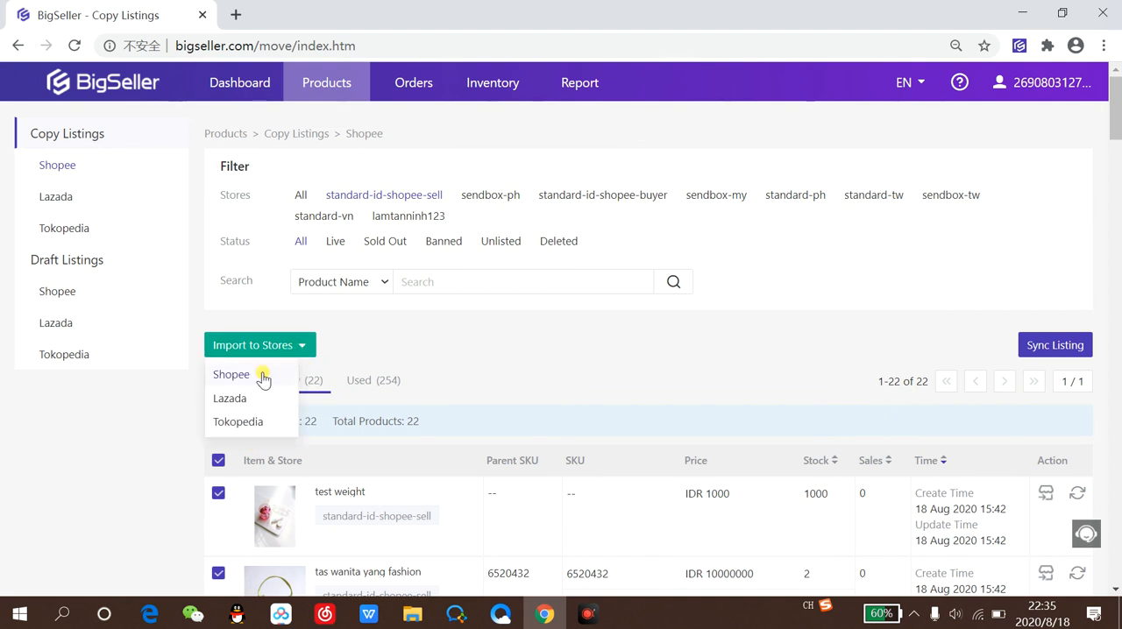
mouse_move(229, 399)
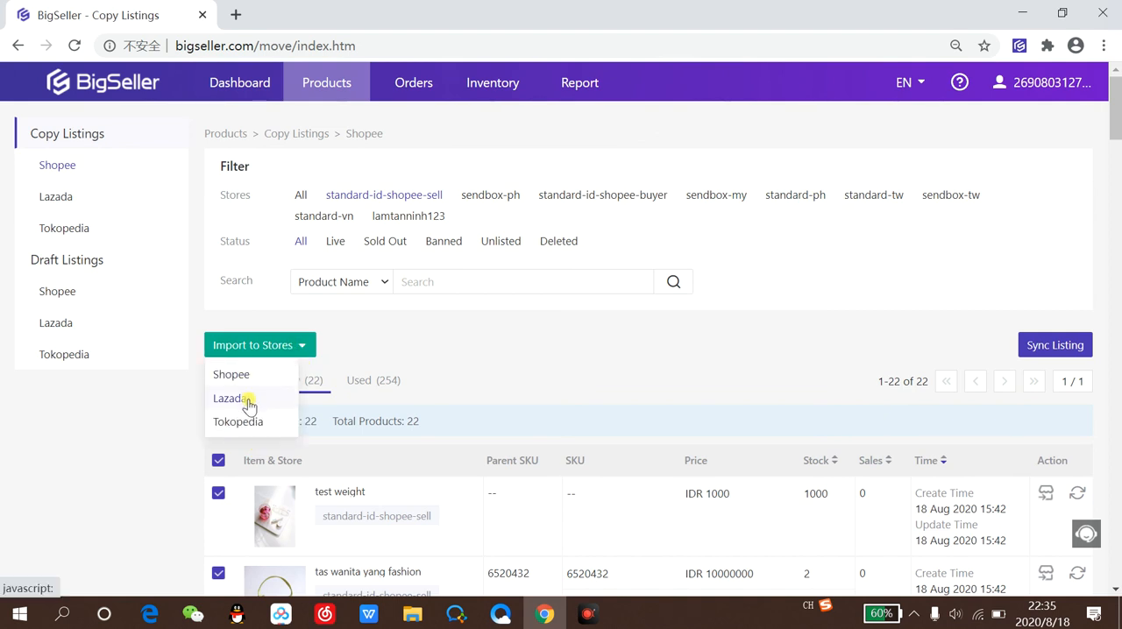
click(229, 399)
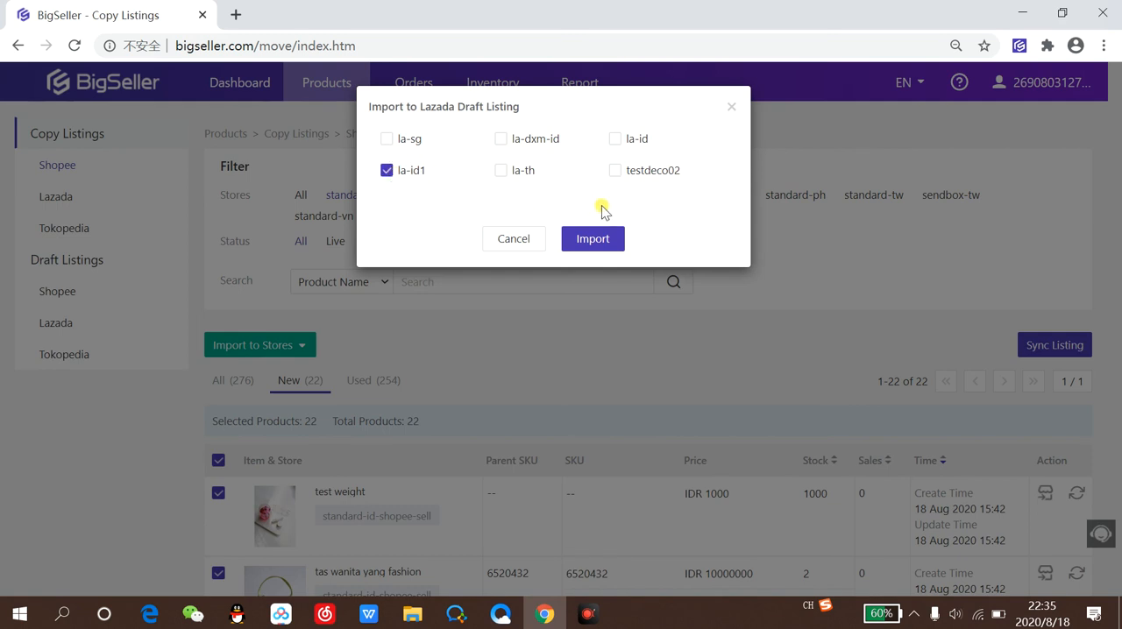